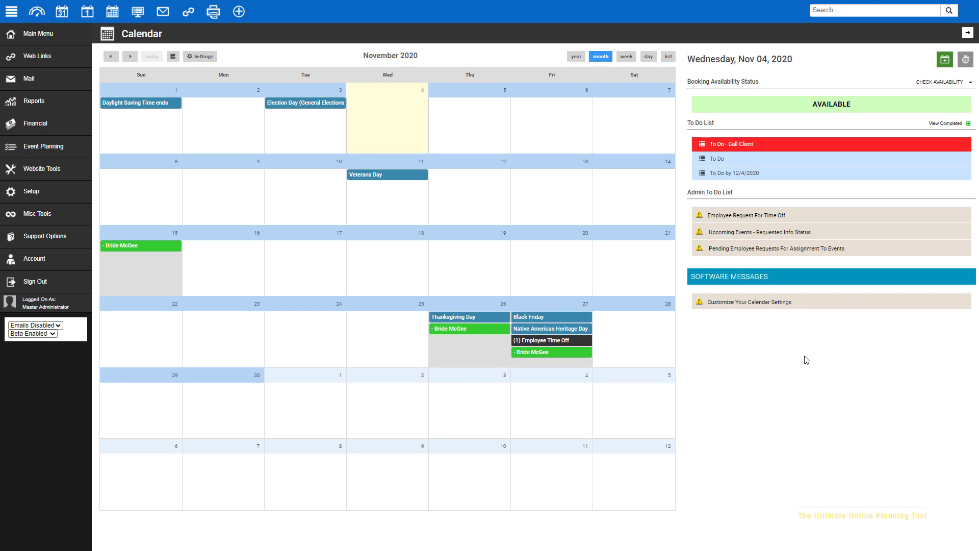
mouse_move(753, 337)
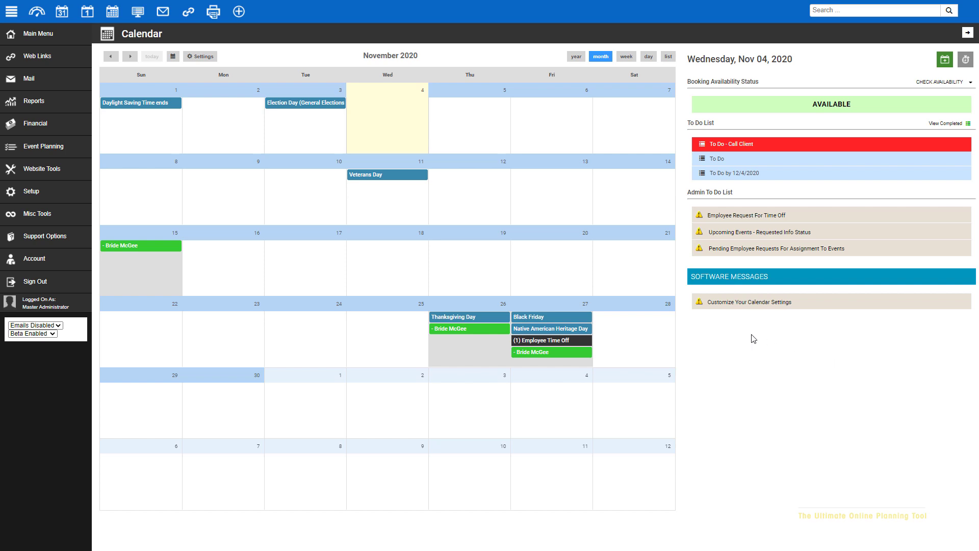
mouse_move(61, 11)
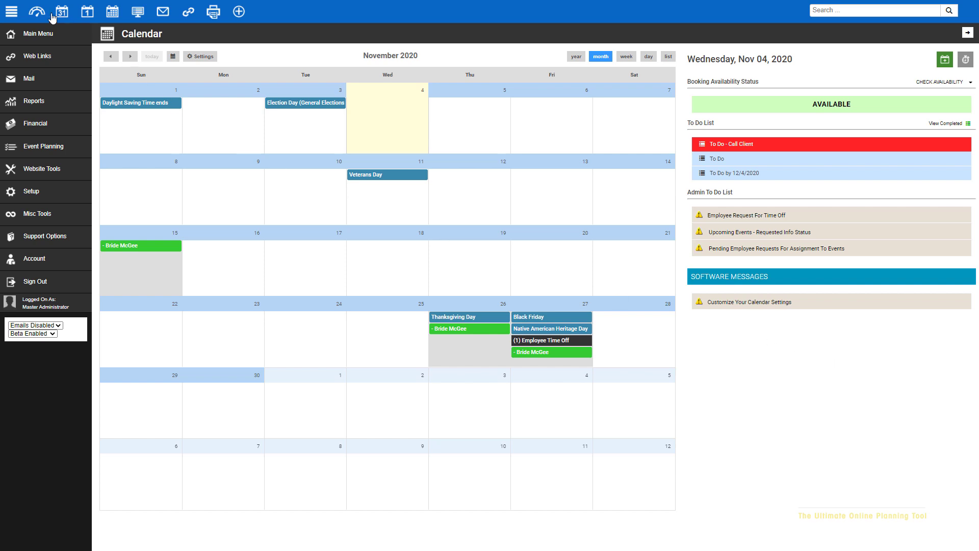
mouse_move(36, 11)
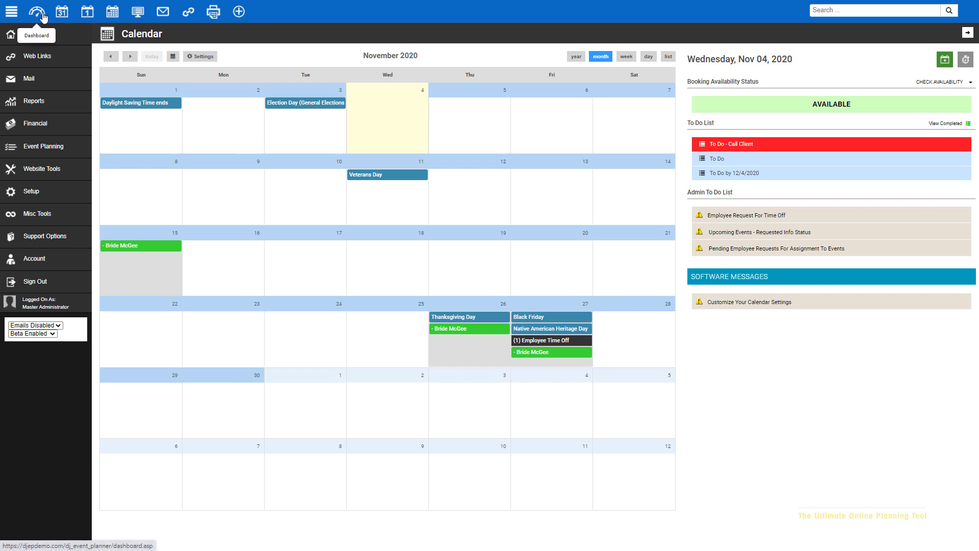
- Show the Dashboard overview, then expand Setup to list the Application settings categories
left_click(37, 11)
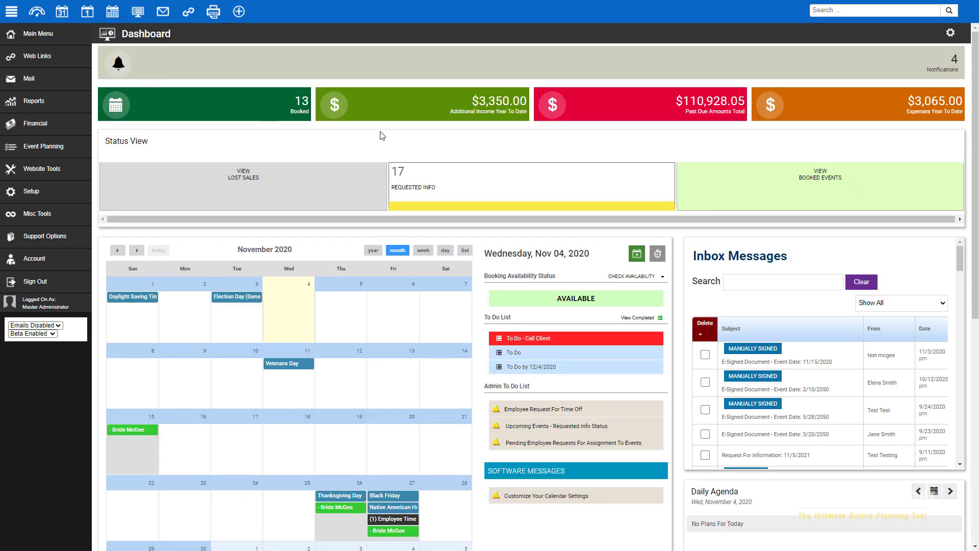
mouse_move(926, 69)
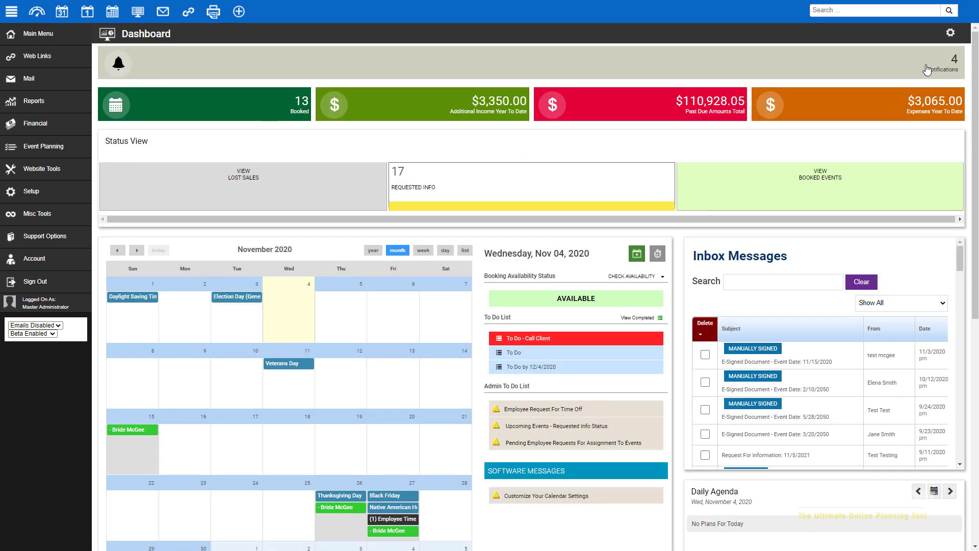
mouse_move(949, 34)
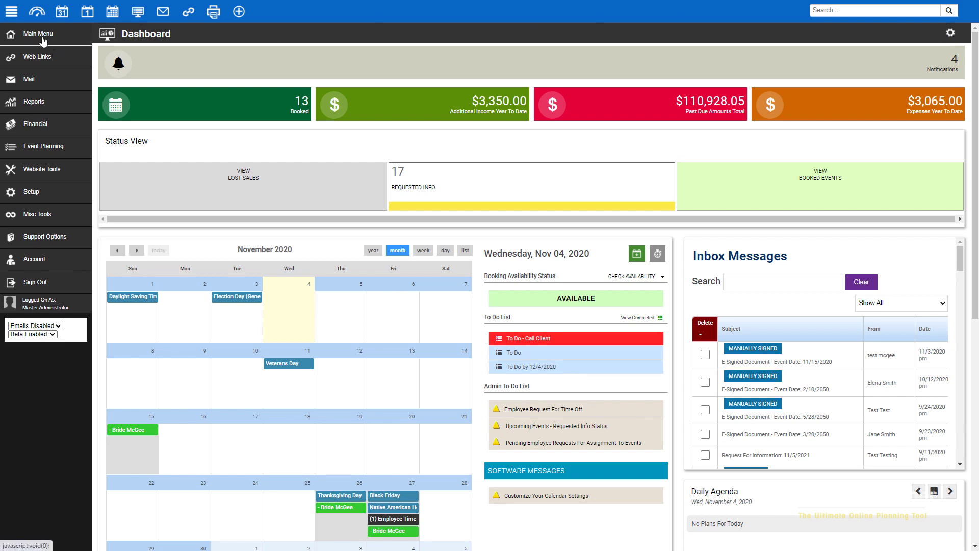
left_click(37, 33)
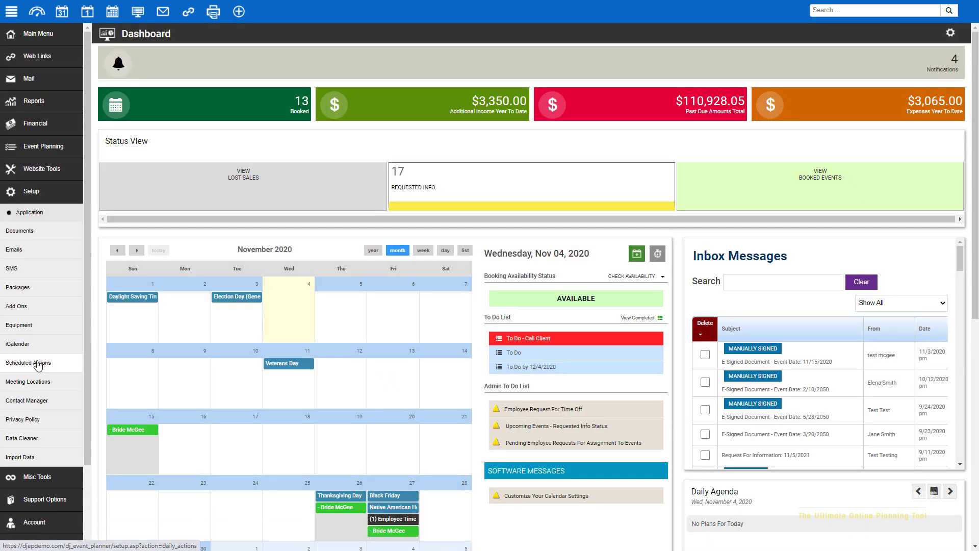
left_click(30, 212)
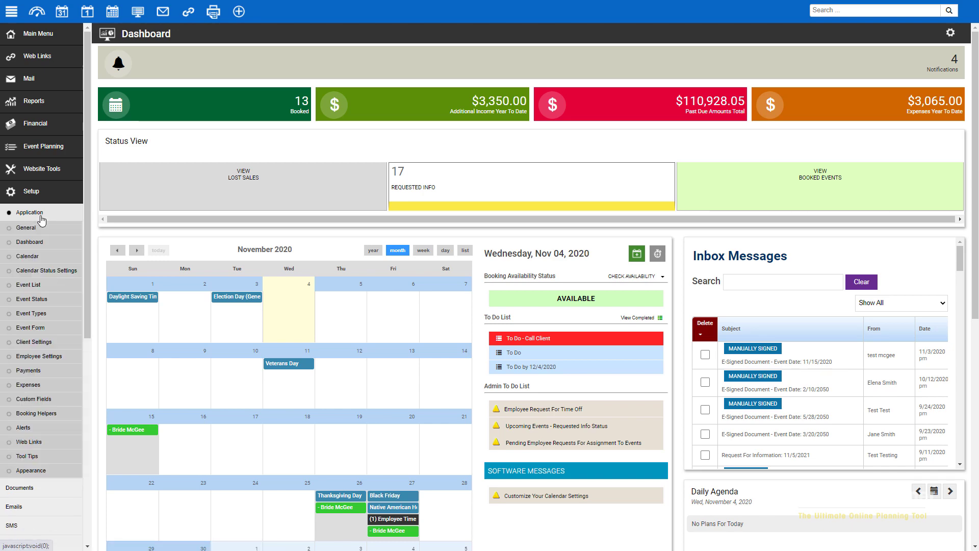
- Open Dashboard Builder and browse its six layout tabs for the Day to Day layout
left_click(30, 242)
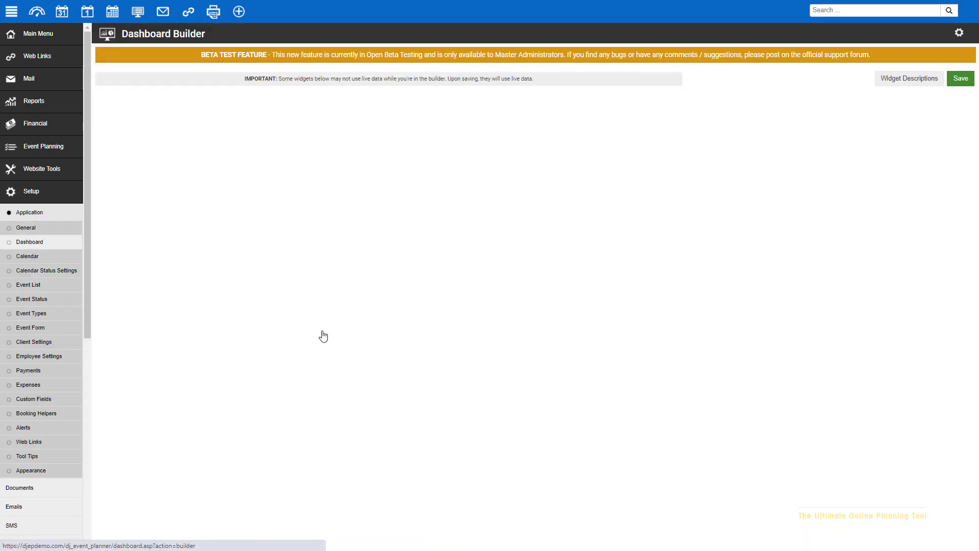
left_click(29, 242)
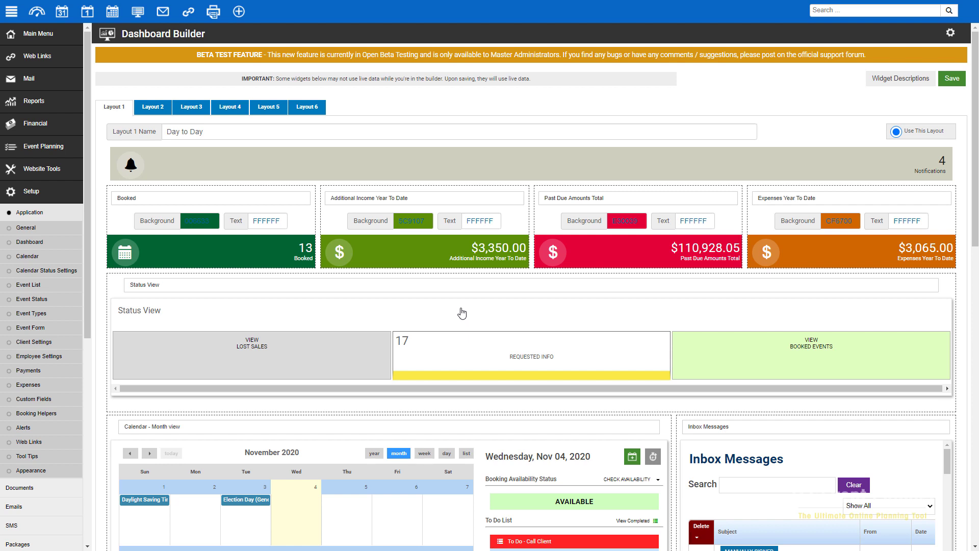
mouse_move(184, 146)
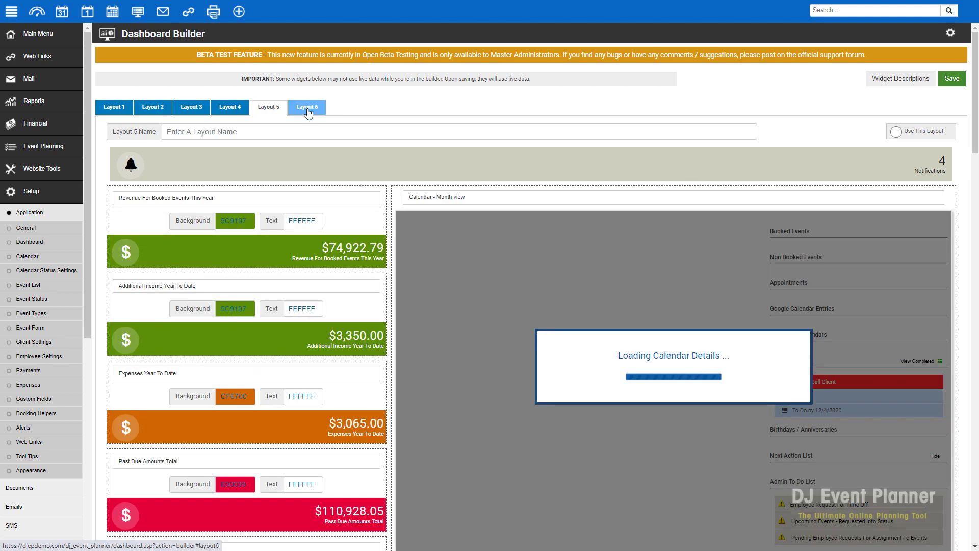
left_click(114, 106)
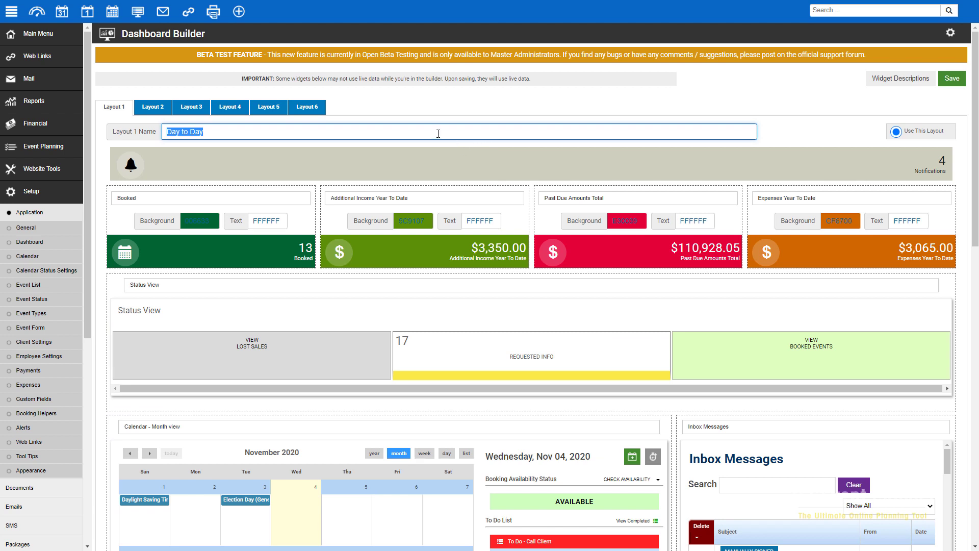
mouse_move(521, 362)
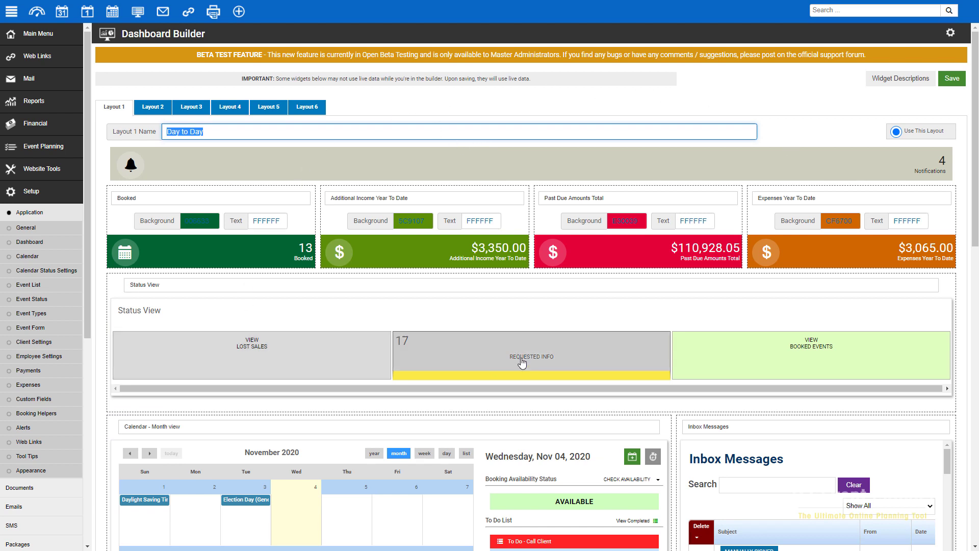
mouse_move(809, 124)
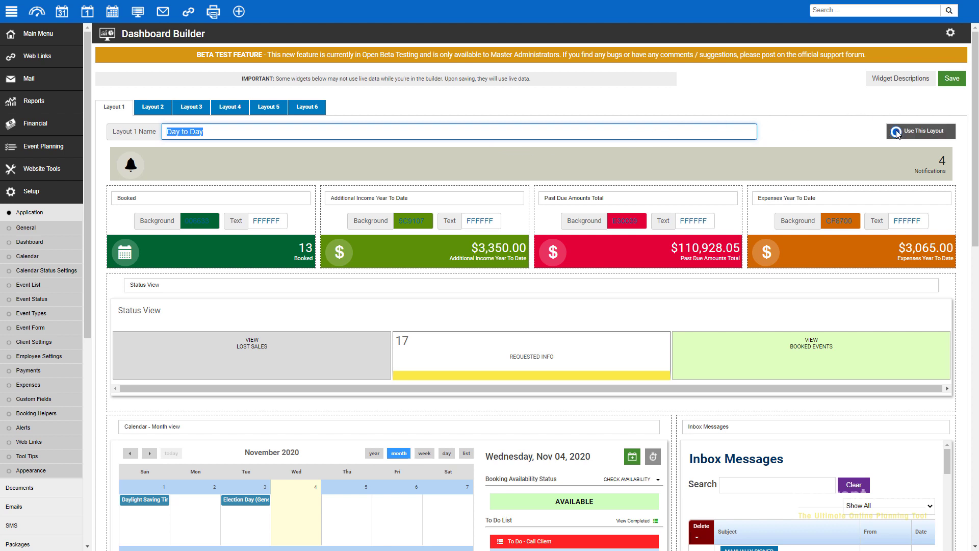
mouse_move(790, 113)
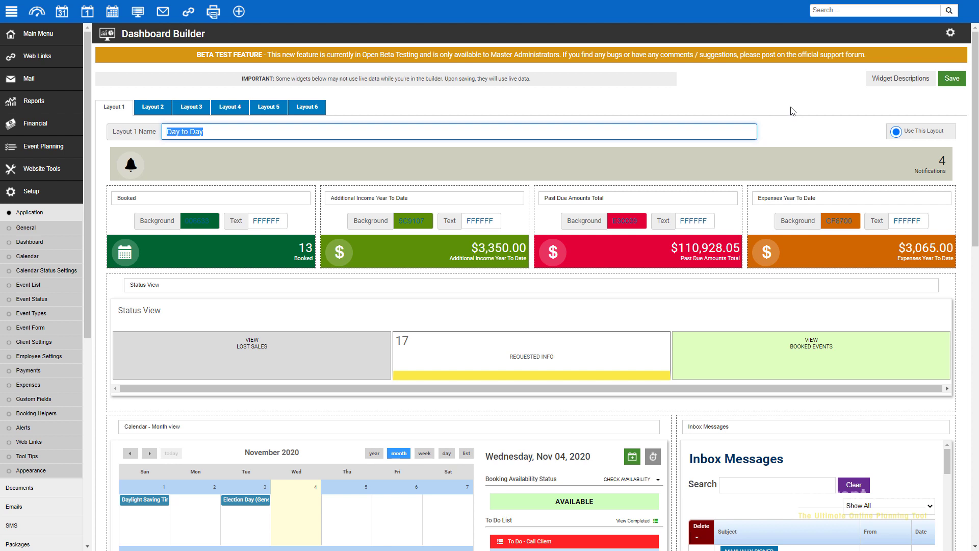
mouse_move(716, 115)
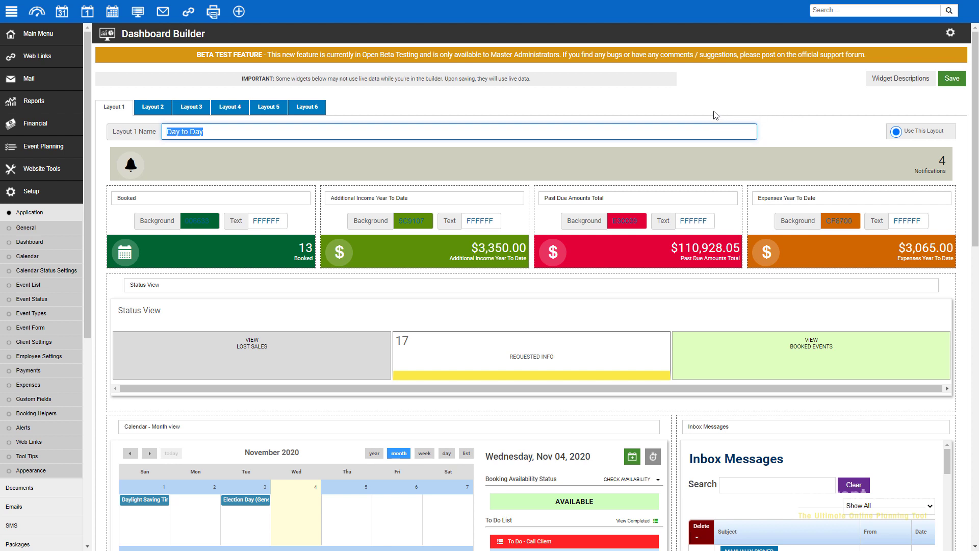
mouse_move(646, 127)
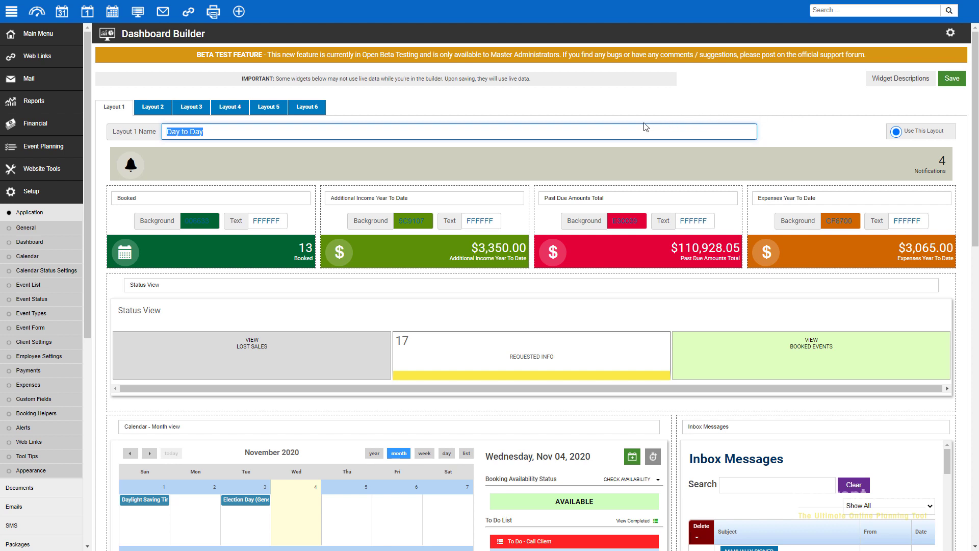
mouse_move(392, 146)
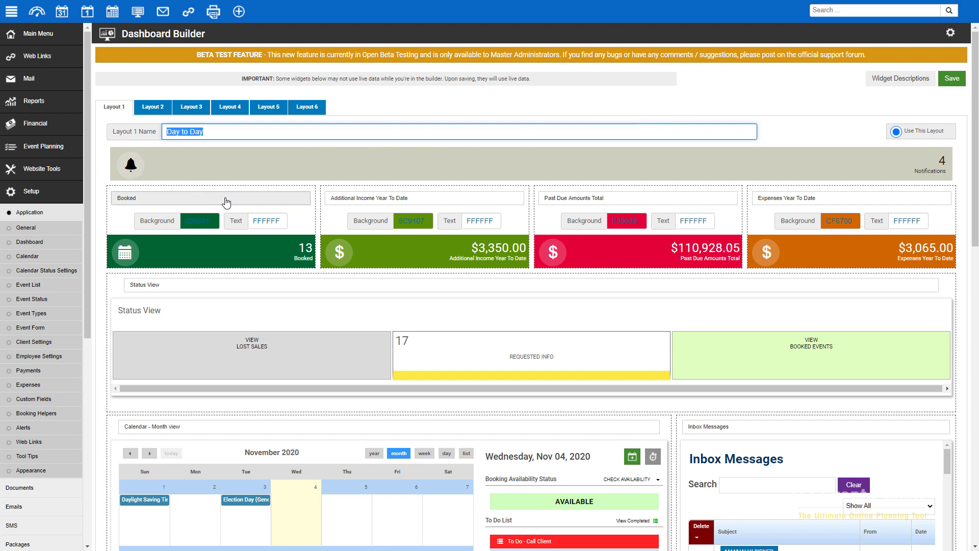
left_click(211, 198)
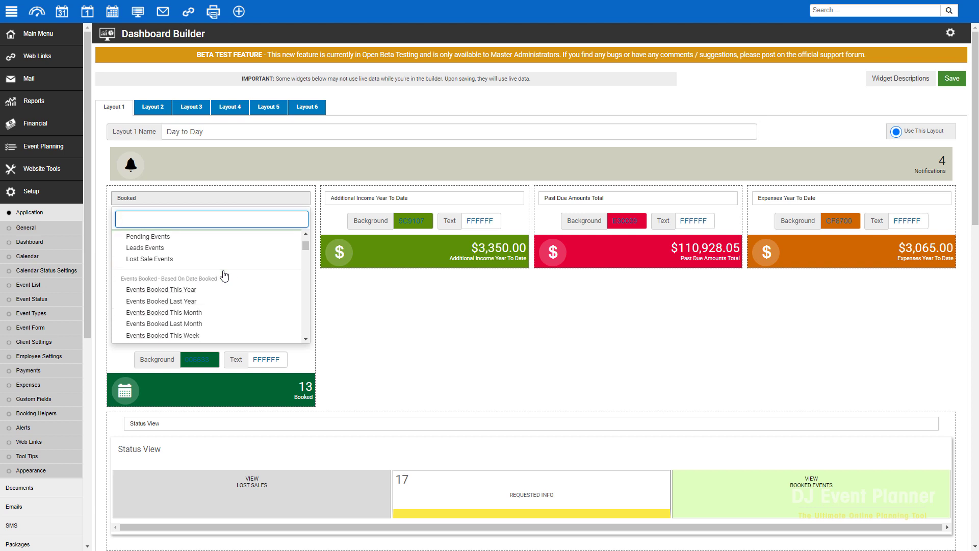
scroll("down", 3)
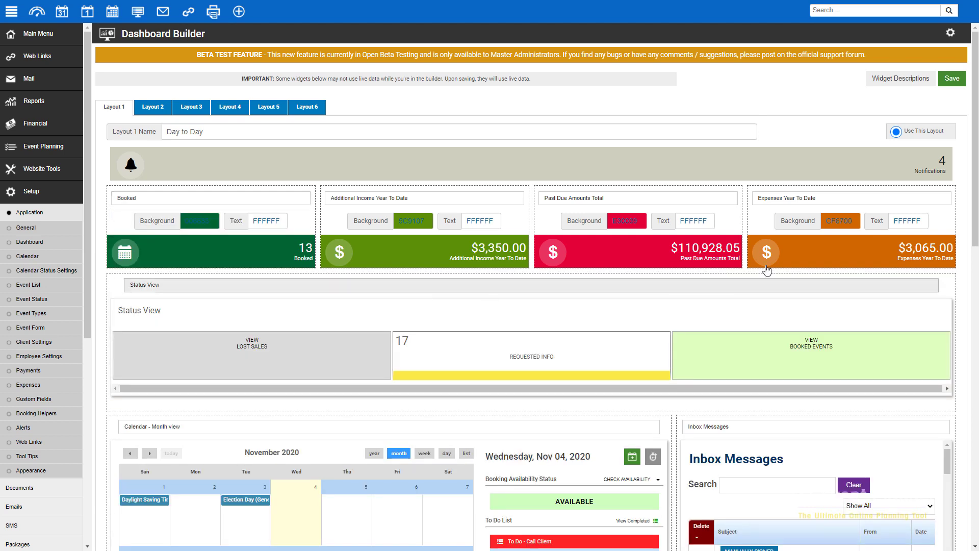
scroll("down", 3)
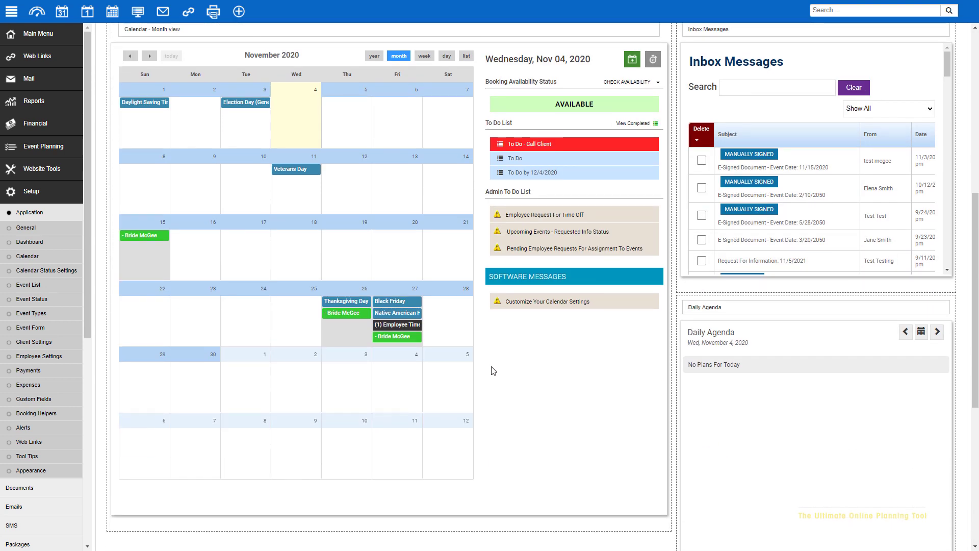
scroll("down", 3)
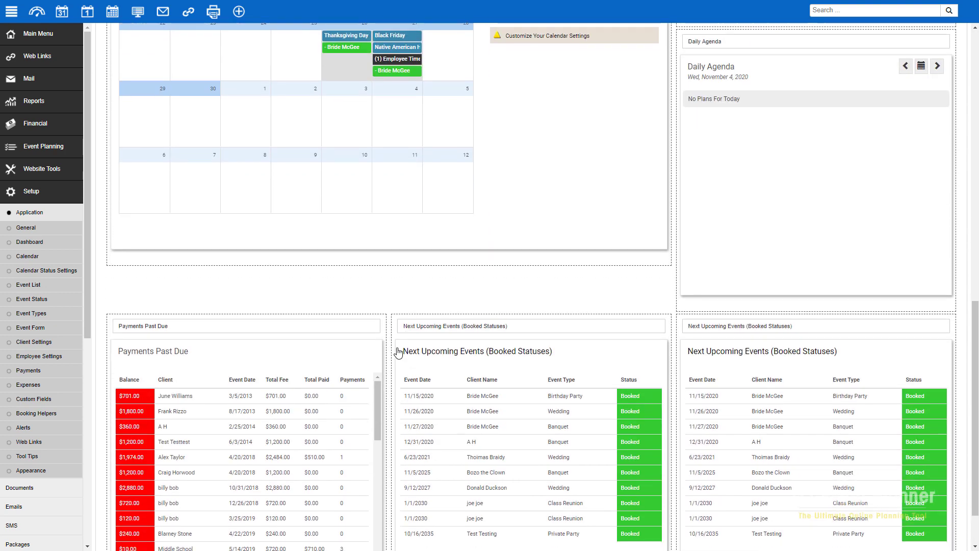
mouse_move(348, 291)
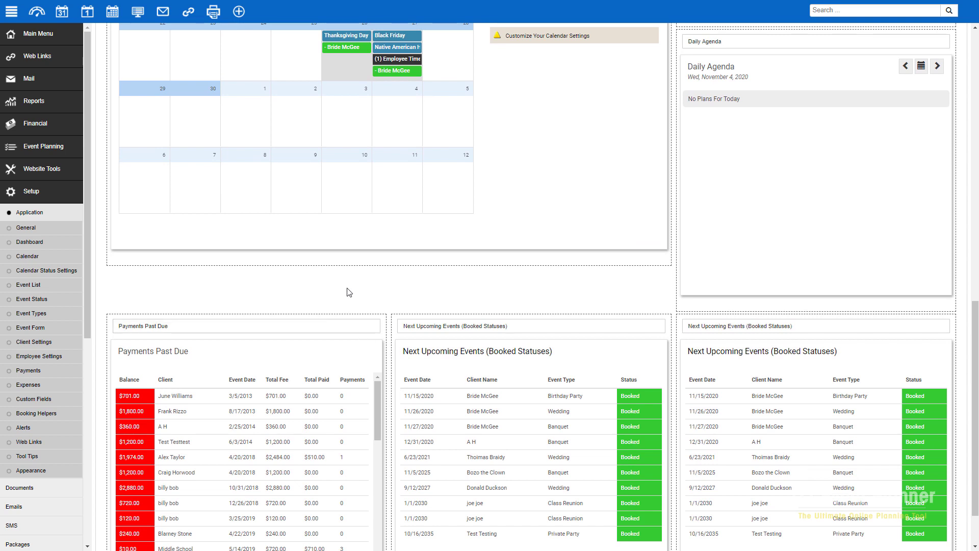
mouse_move(428, 289)
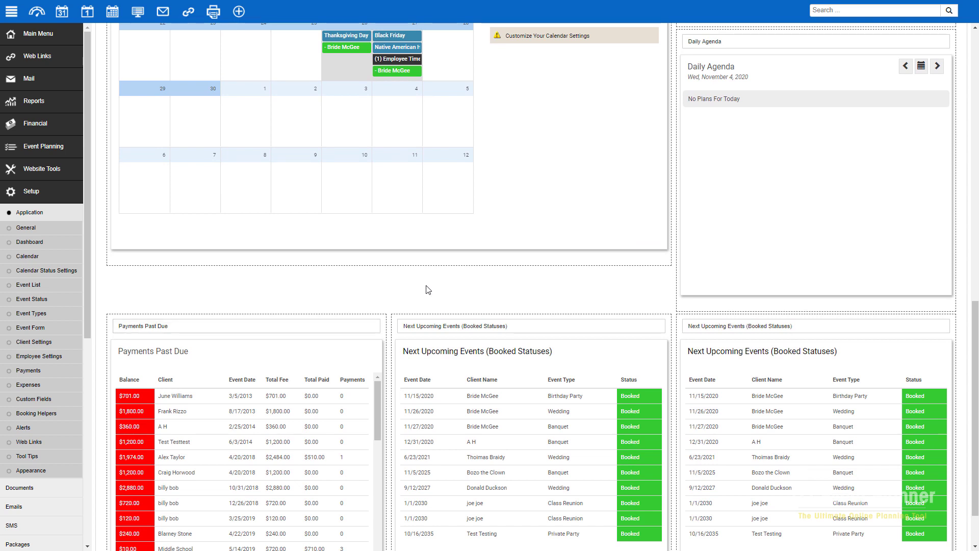
mouse_move(473, 298)
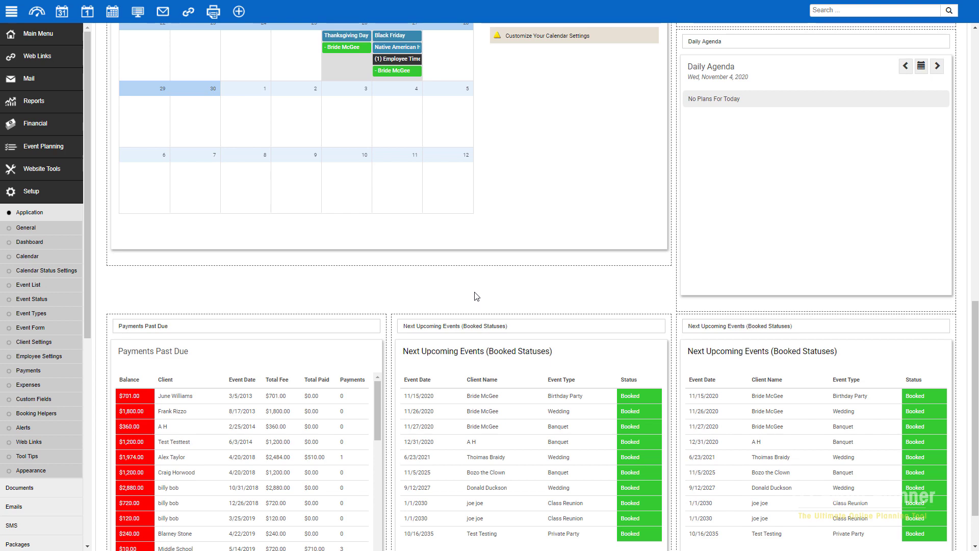
scroll("up", 3)
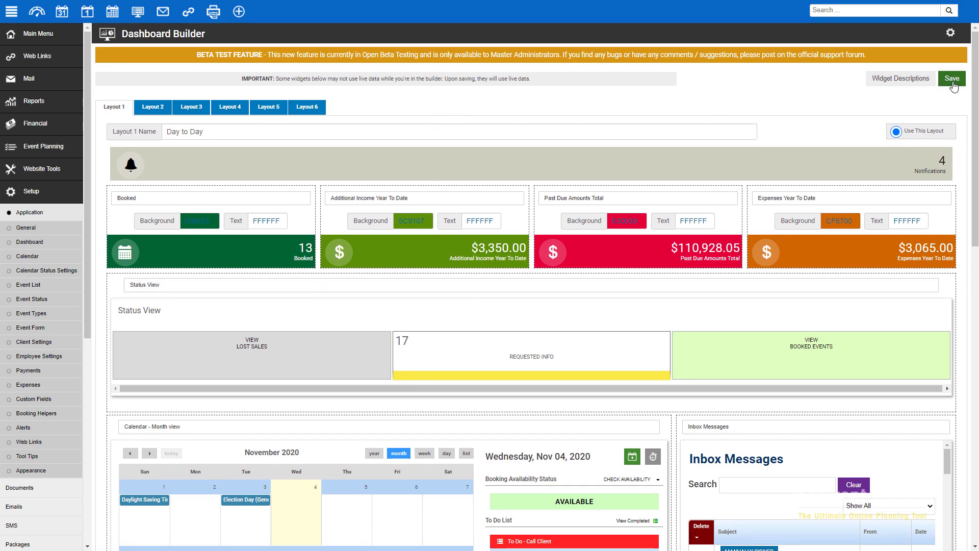
- Save the Day to Day dashboard layout so its widgets appear on the Dashboard
left_click(951, 78)
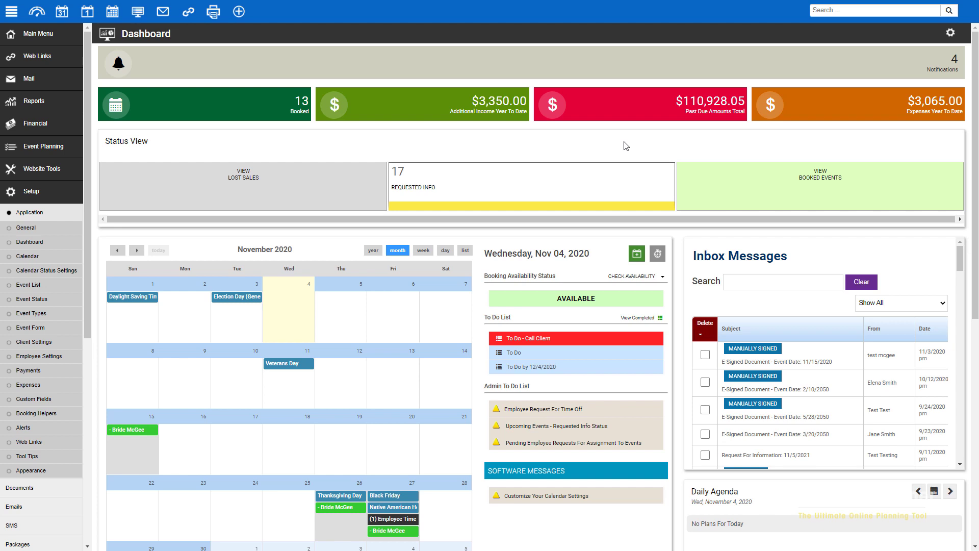
mouse_move(27, 227)
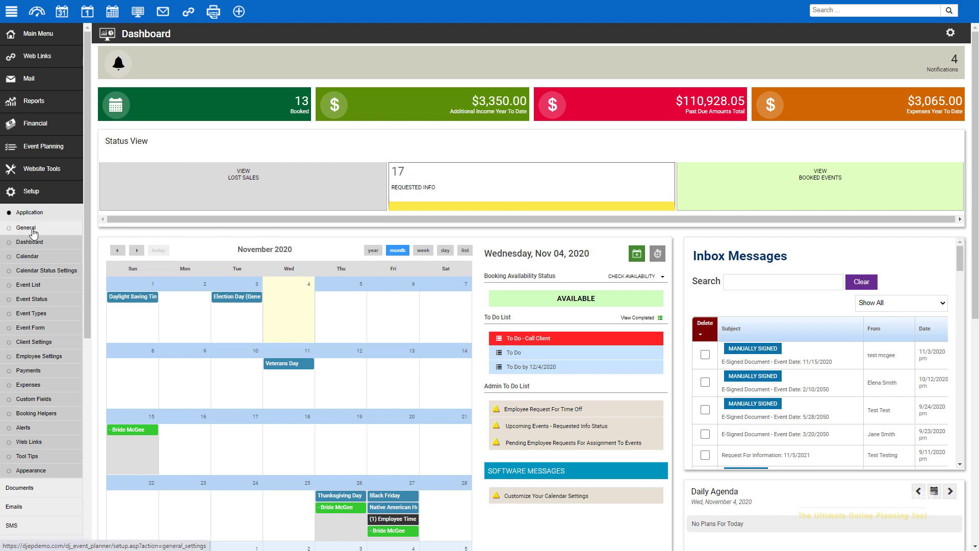
- In General settings, make Dashboard the master administrator's default landing page and save
left_click(27, 227)
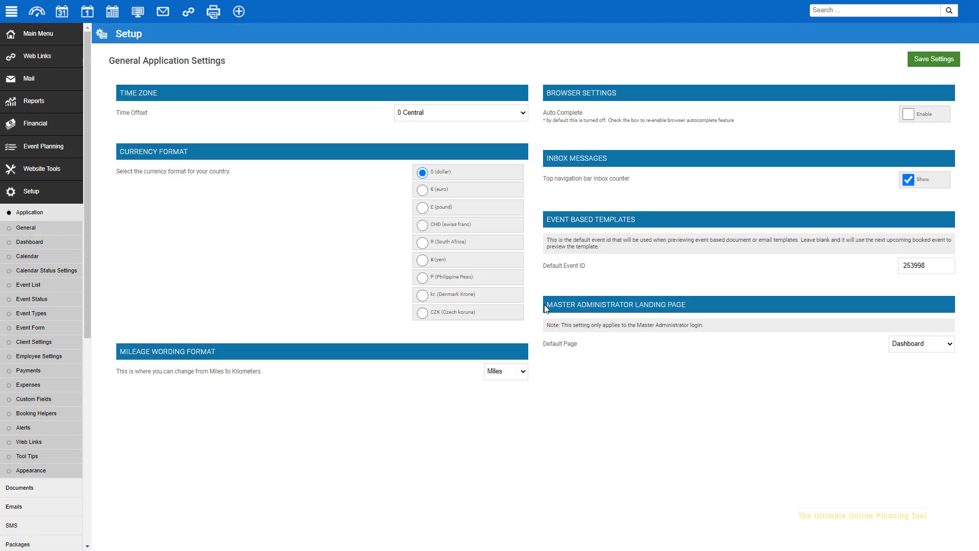
mouse_move(550, 334)
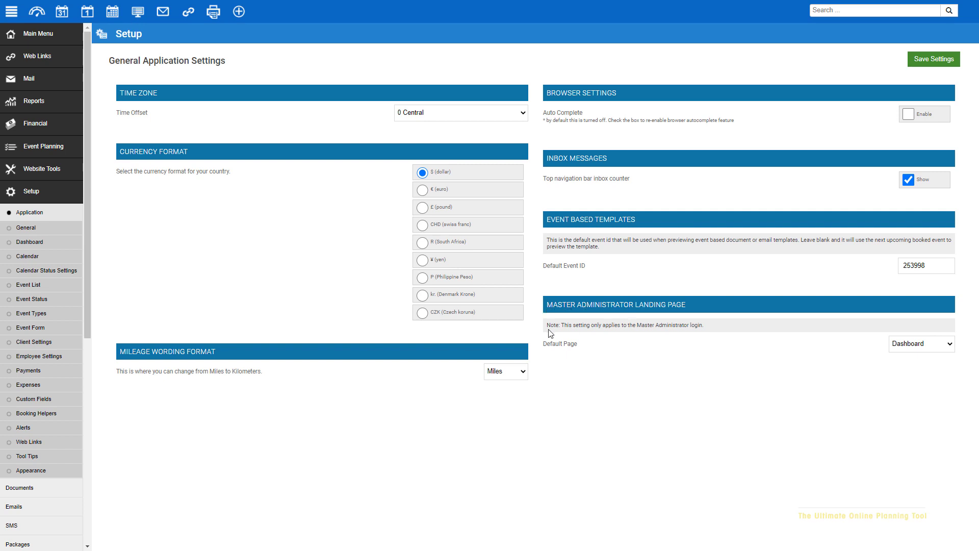
left_click(921, 343)
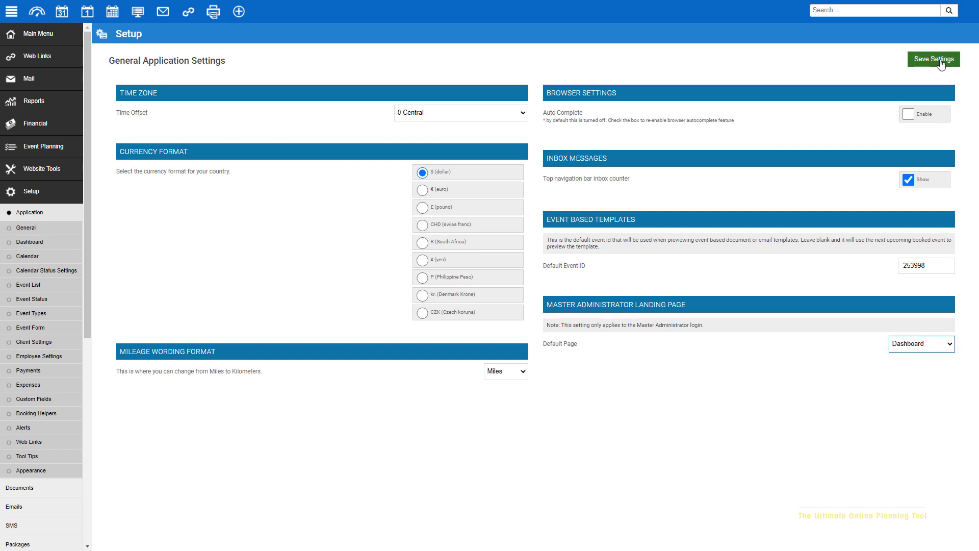
left_click(932, 59)
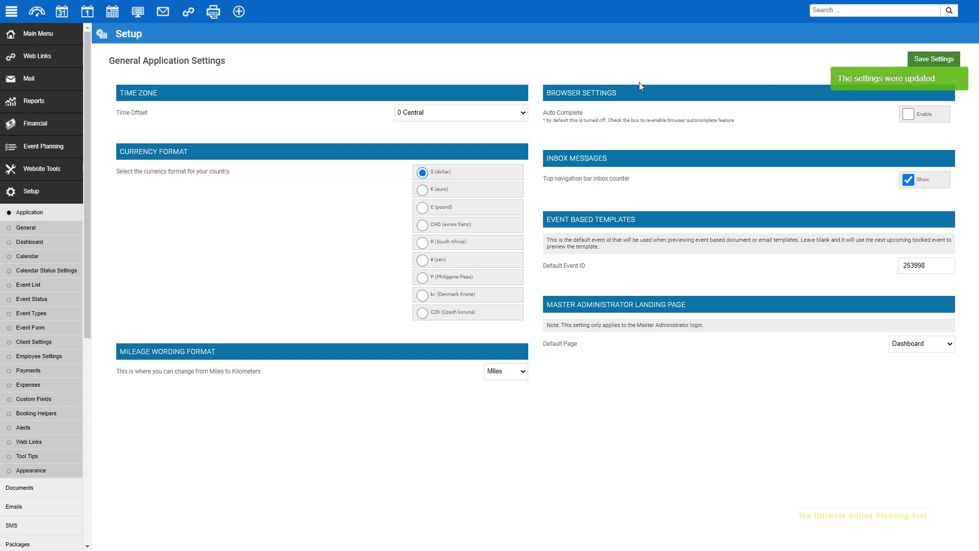
mouse_move(441, 58)
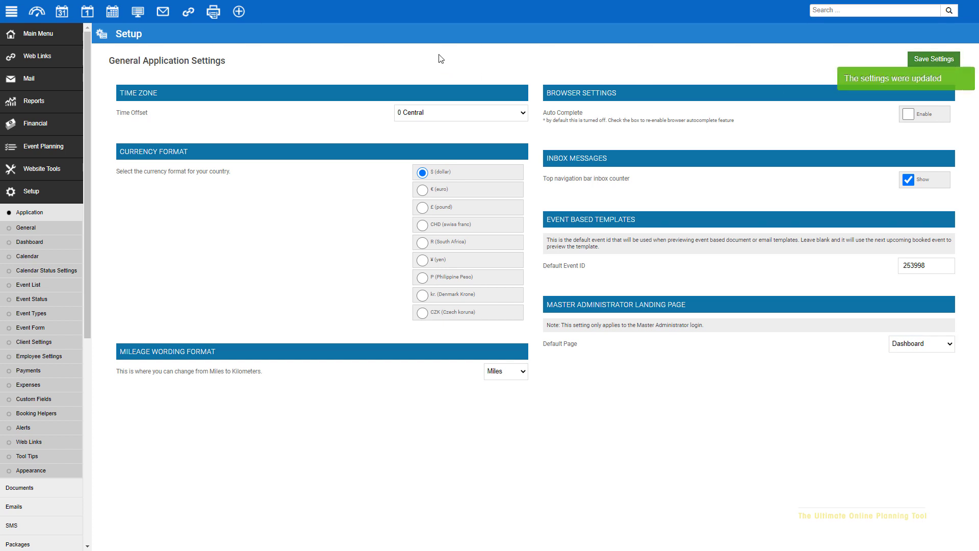